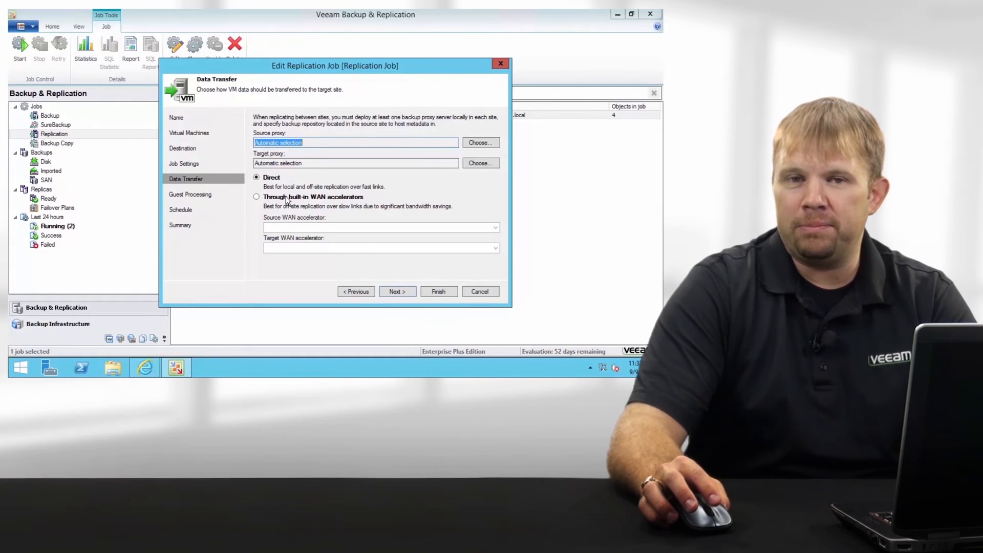
Review the replication job's VM list and data source options, then cancel the Edit Replication Job wizard
click(189, 132)
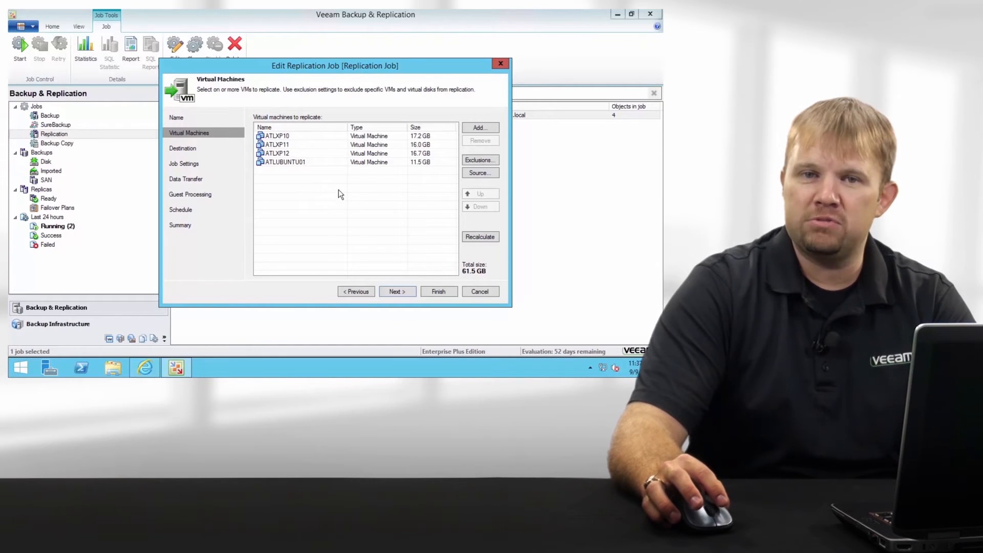
click(480, 172)
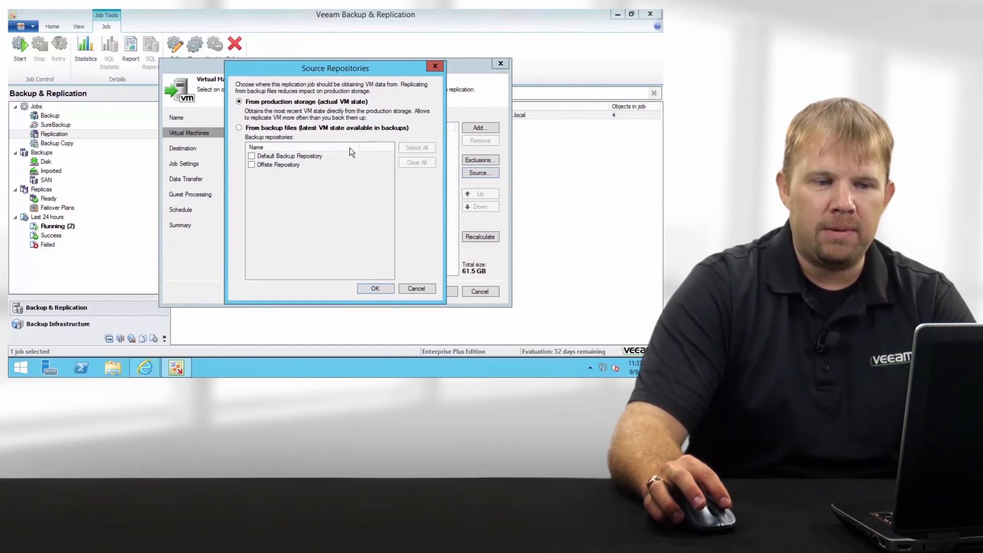
click(238, 128)
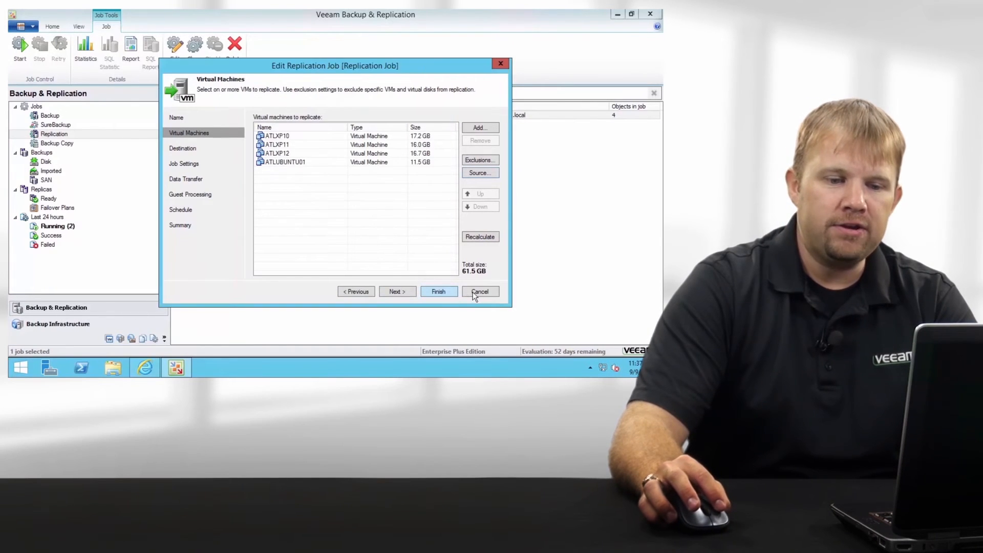
click(480, 291)
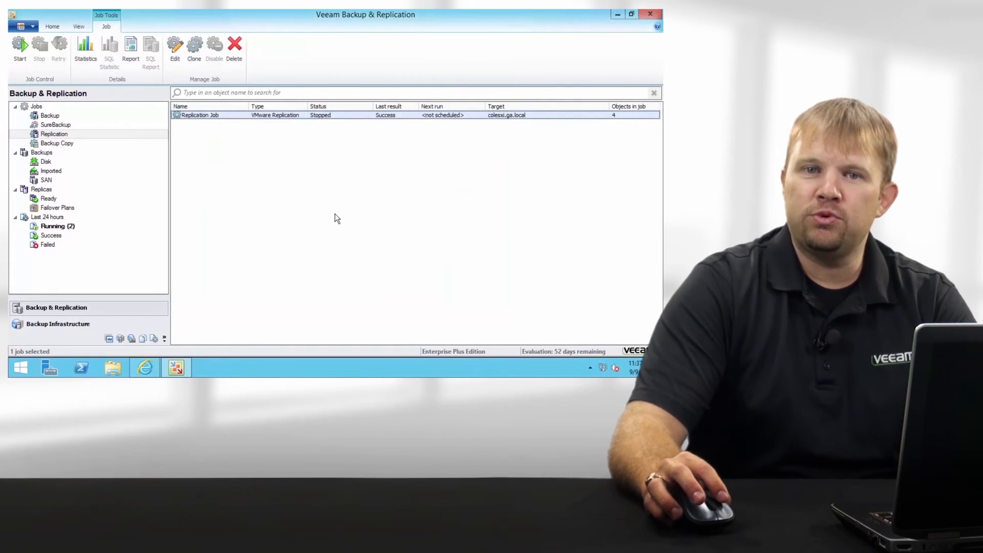
Open the Primary Failover Plan from the Failover Plans list for editing
click(57, 208)
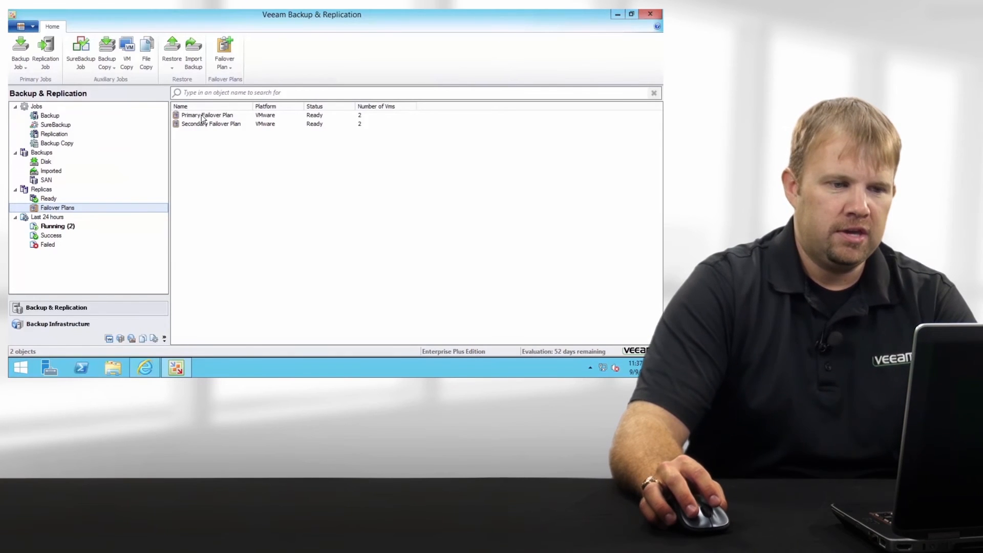
click(207, 115)
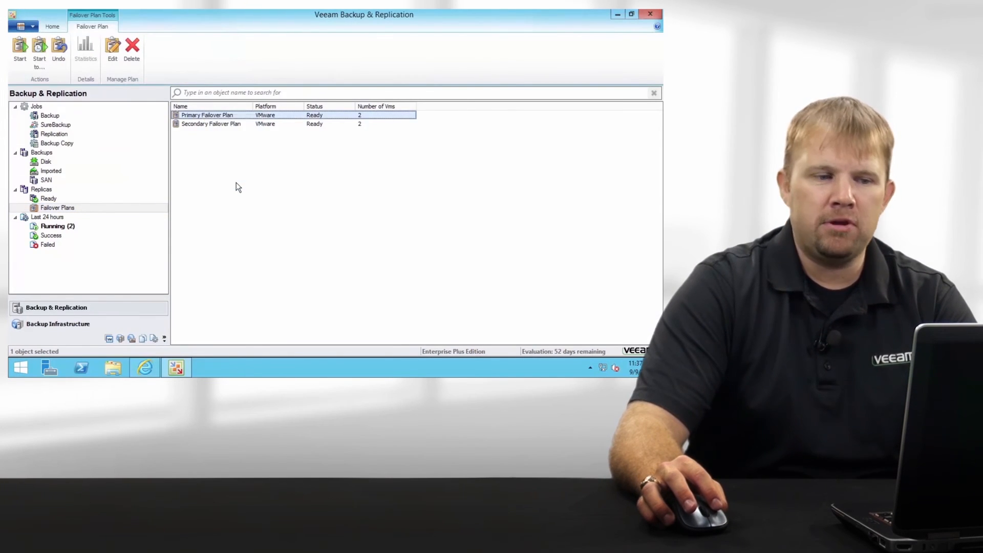
click(111, 50)
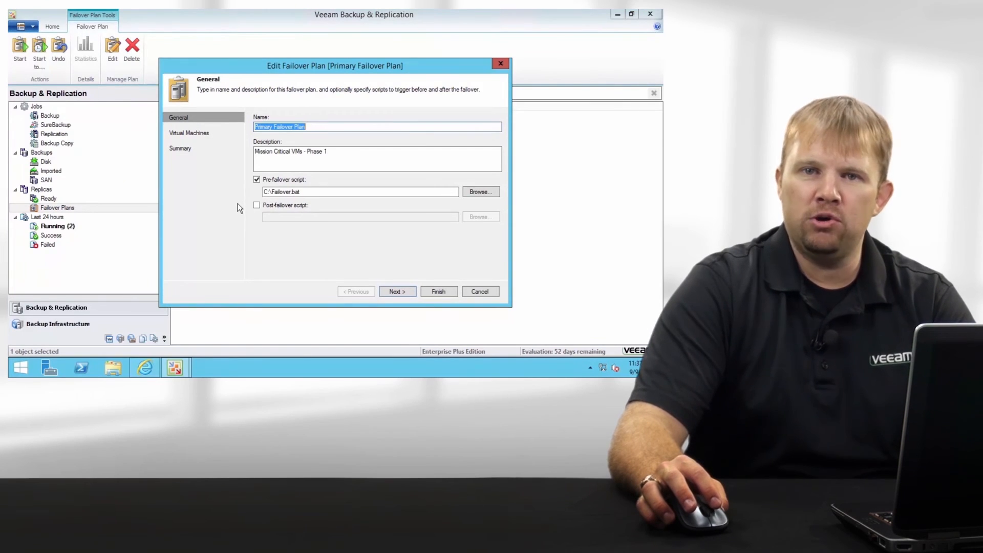
mouse_move(198, 135)
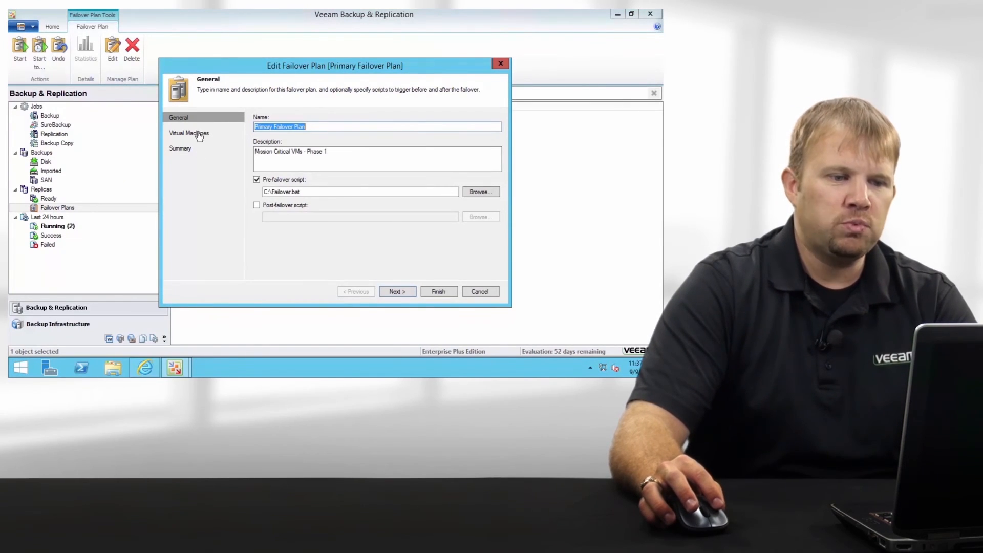
View the plan's VMs: ATLXP10 with a 60-second boot delay, ATLXP11 with 90 seconds
click(188, 132)
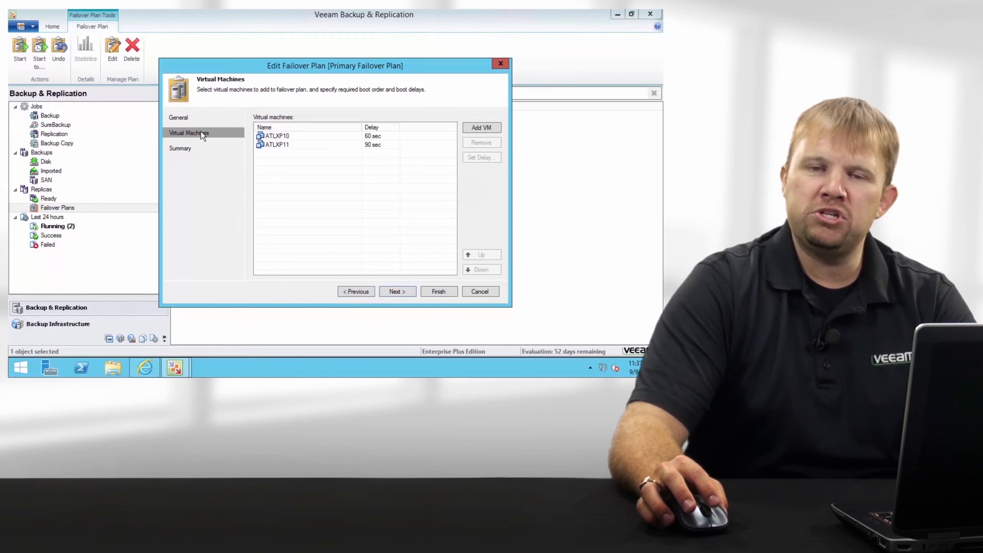